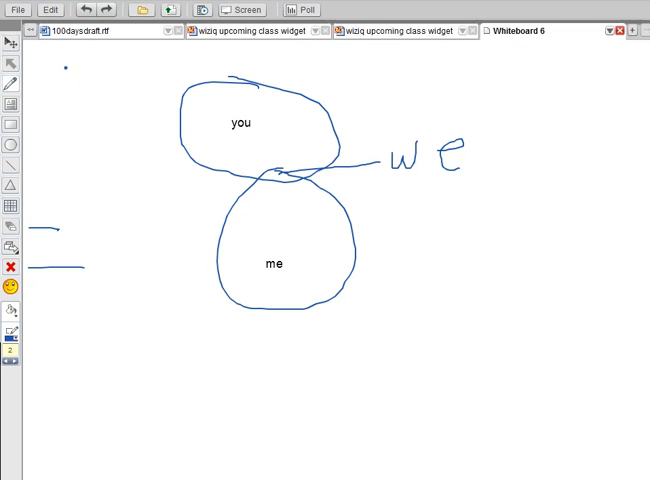
# Sketch an upward arrow at the board's top-left and bring up the context menu.
pyautogui.moveTo(70, 90); pyautogui.dragTo(65, 55)
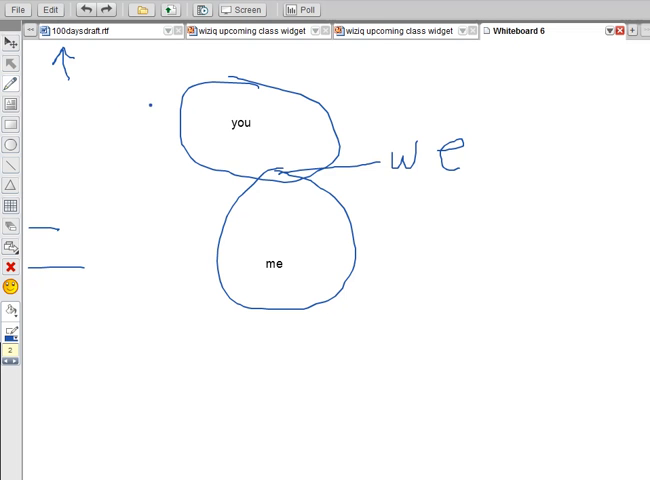
pyautogui.rightClick(240, 130)
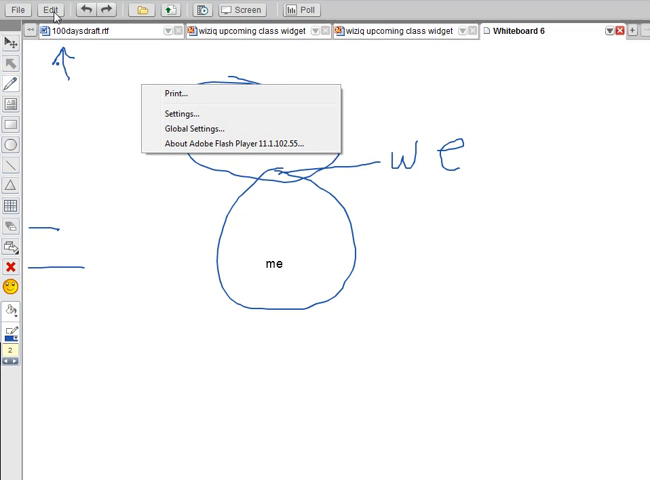
# Show the Edit menu's Undo, Redo, Cut, Copy and Select All commands.
pyautogui.click(51, 10)
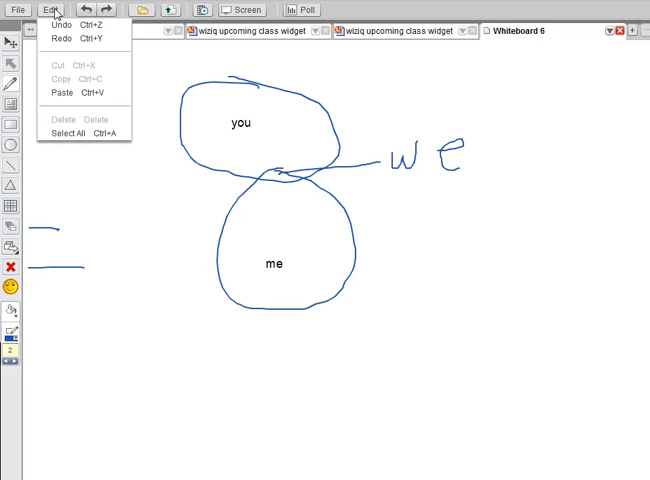
pyautogui.moveTo(57, 21)
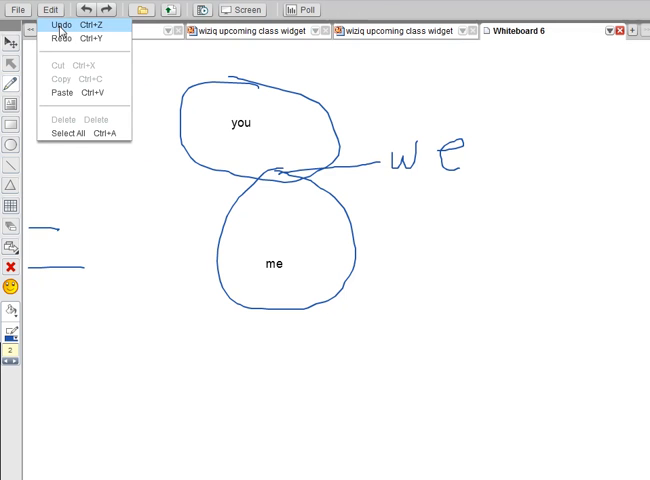
pyautogui.moveTo(62, 39)
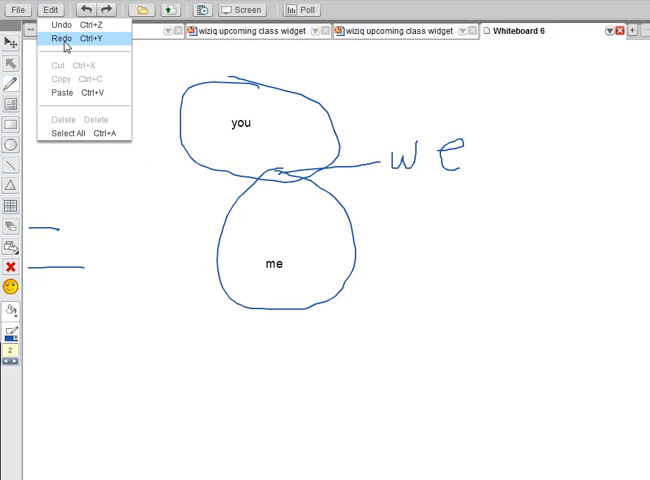
pyautogui.moveTo(70, 66)
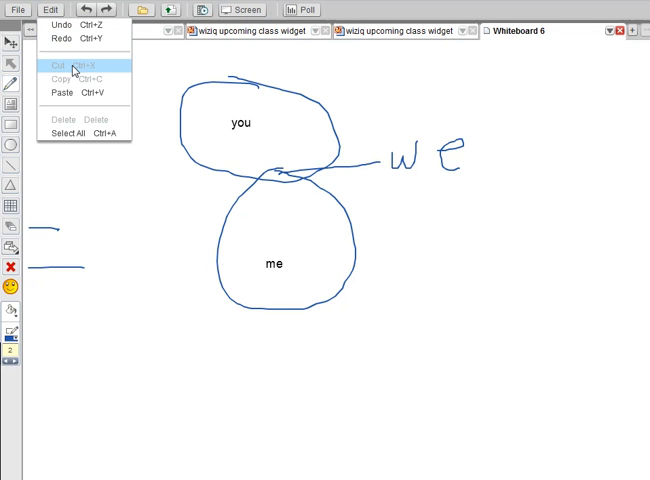
pyautogui.moveTo(85, 75)
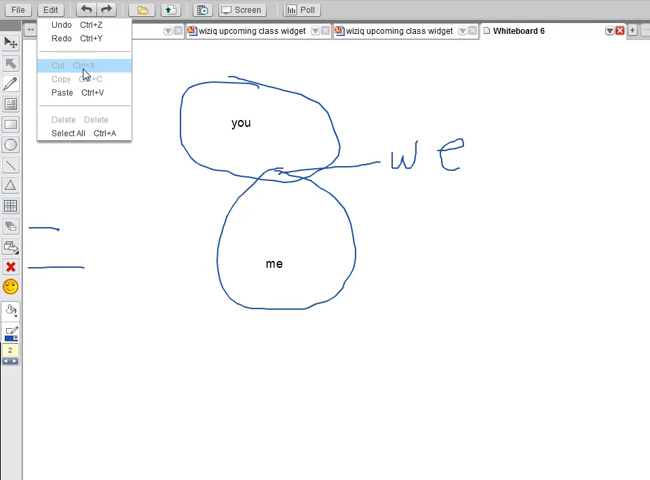
pyautogui.moveTo(82, 104)
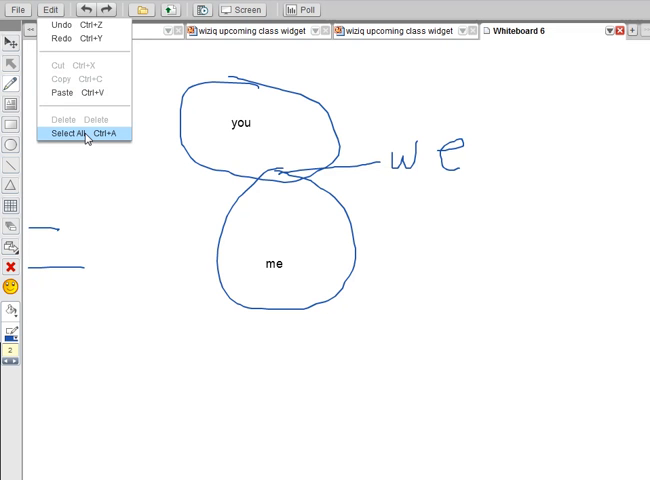
# Select all whiteboard drawings, then review the Edit menu's now-enabled commands.
pyautogui.click(72, 133)
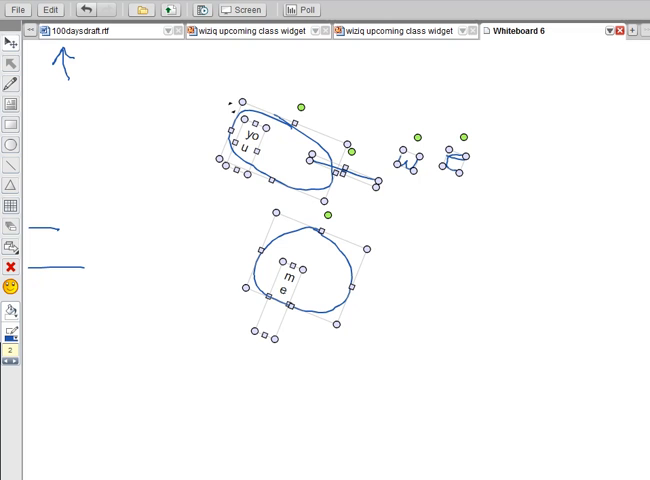
pyautogui.moveTo(409, 221)
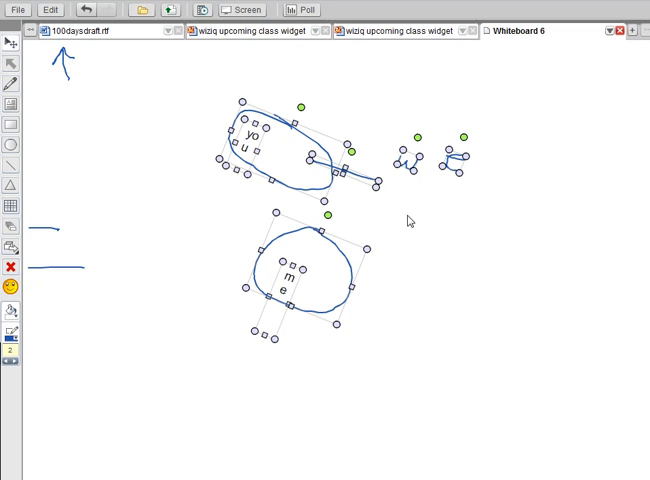
pyautogui.moveTo(168, 151)
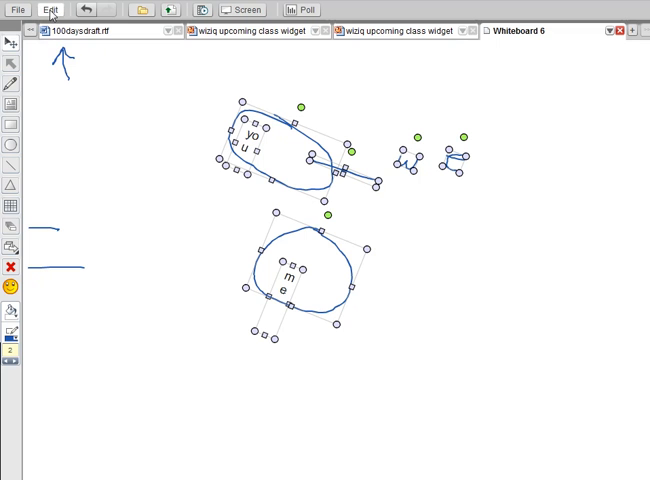
pyautogui.click(49, 11)
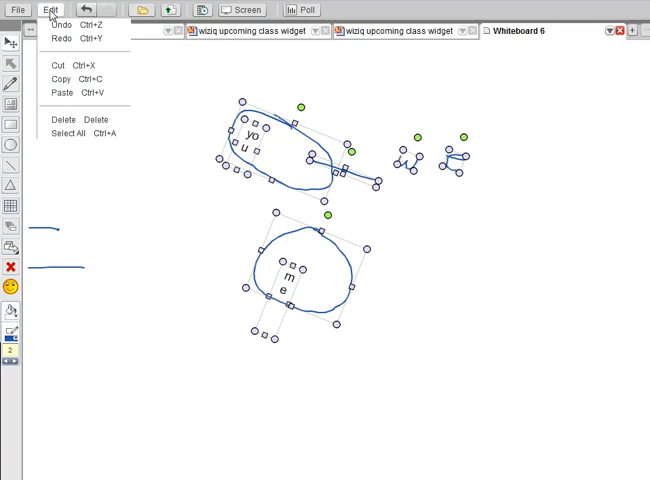
pyautogui.moveTo(60, 119)
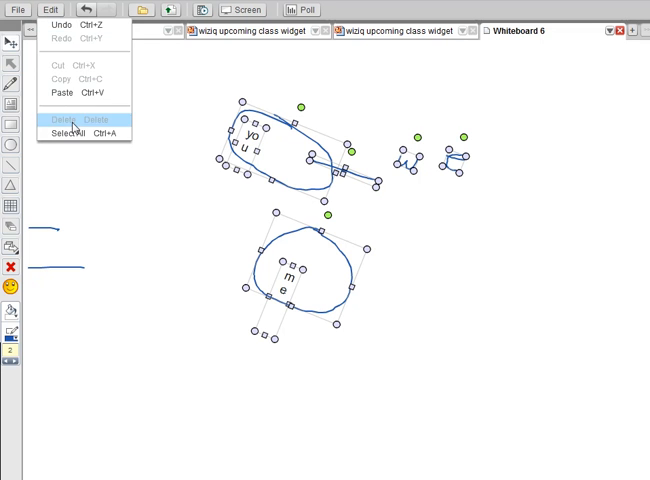
pyautogui.moveTo(78, 45)
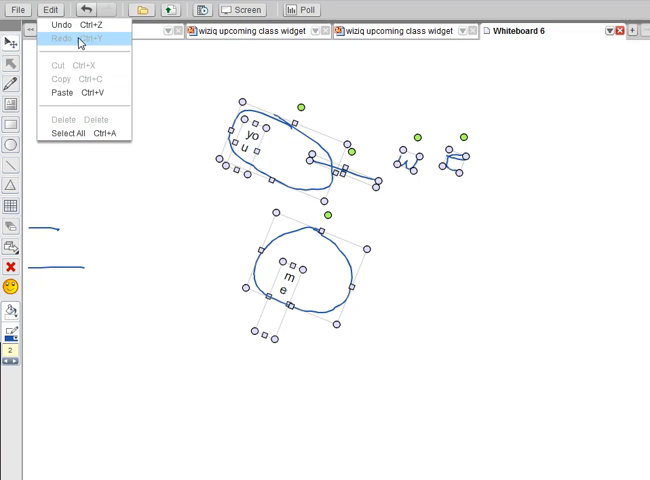
pyautogui.moveTo(76, 133)
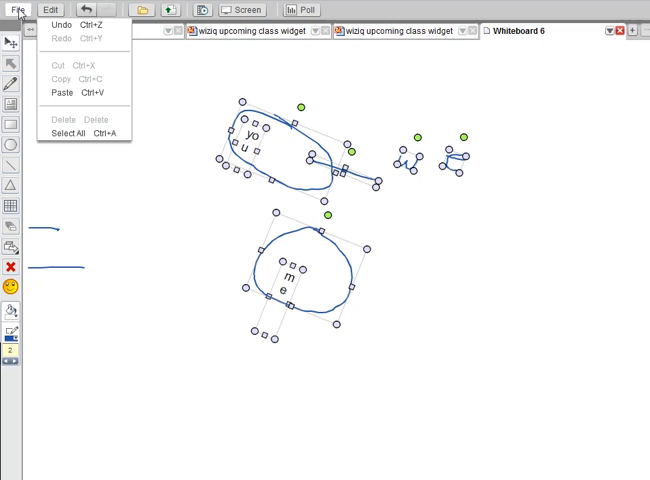
# Save a whiteboard snapshot as takeSnapshot.jpg on the Desktop.
pyautogui.click(13, 8)
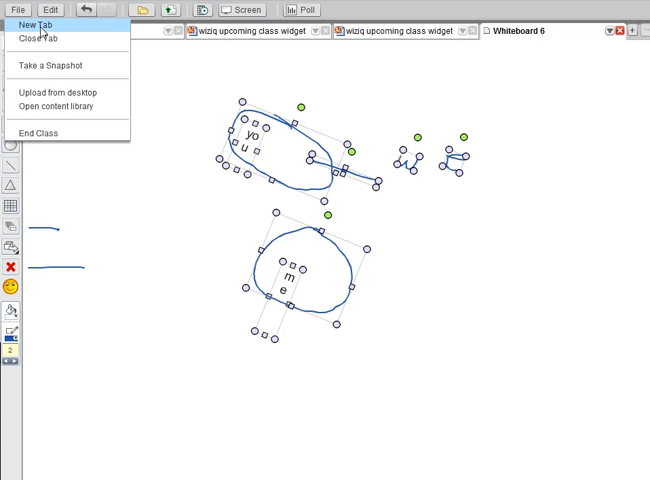
pyautogui.moveTo(40, 38)
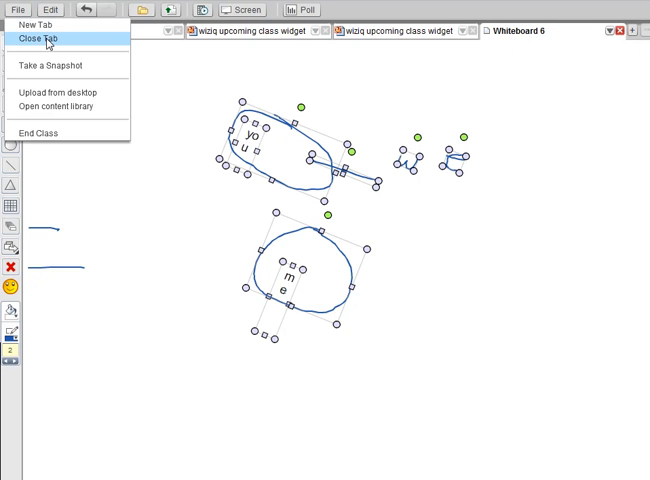
pyautogui.moveTo(587, 38)
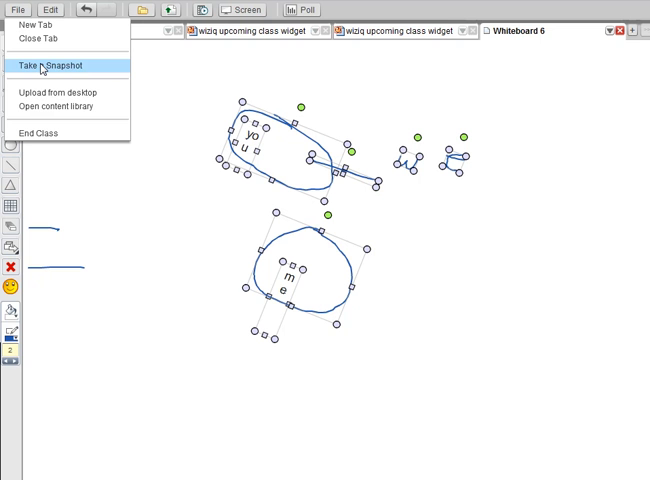
pyautogui.moveTo(55, 65)
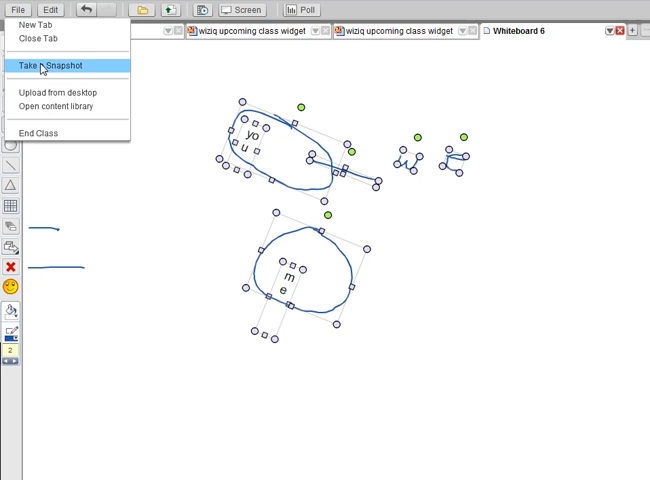
pyautogui.click(55, 65)
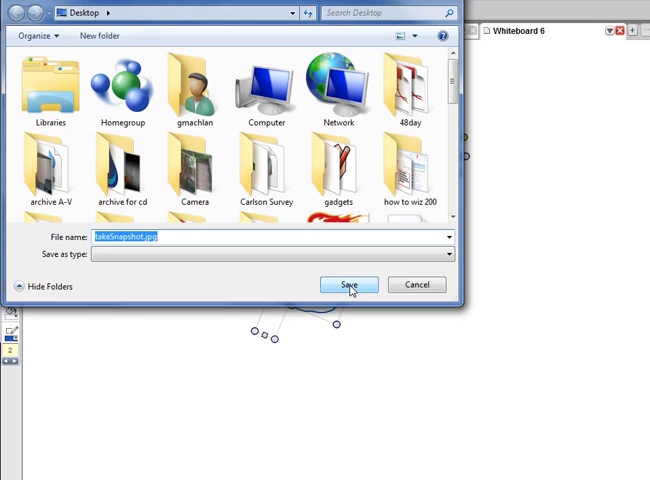
pyautogui.click(349, 285)
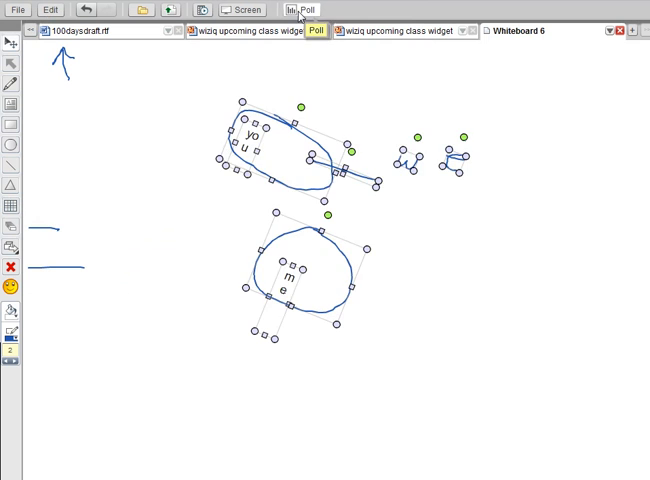
# Publish the Fun English Spot helpful poll.
pyautogui.click(301, 10)
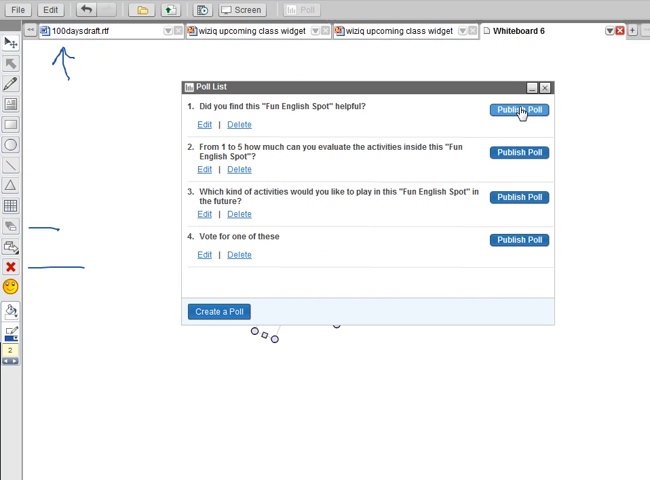
pyautogui.click(518, 110)
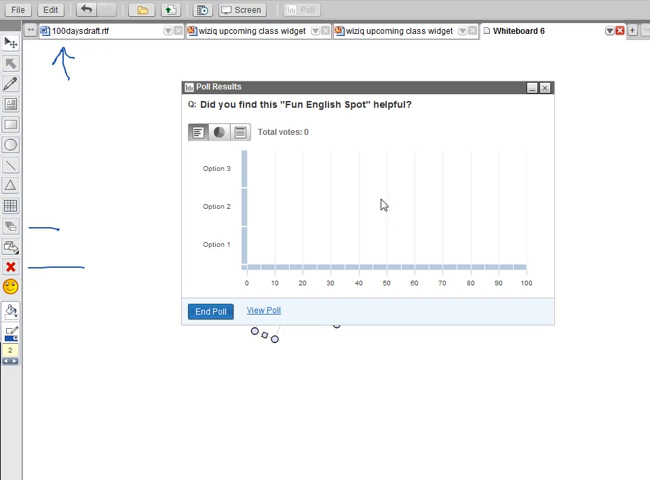
pyautogui.moveTo(274, 223)
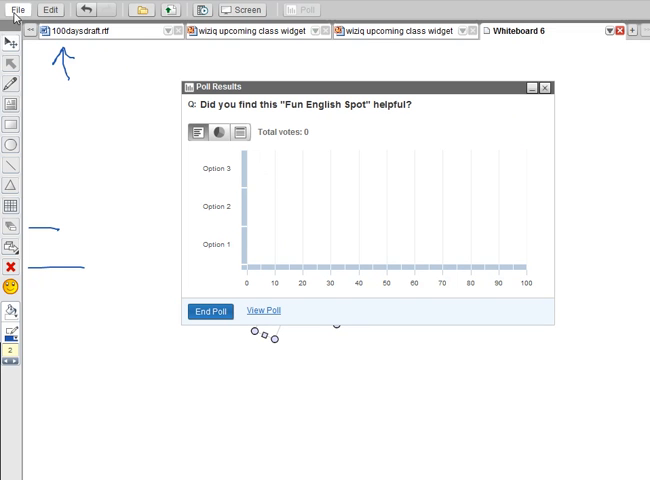
# Save a new whiteboard snapshot, replacing takeSnapshot.jpg on the Desktop.
pyautogui.click(16, 9)
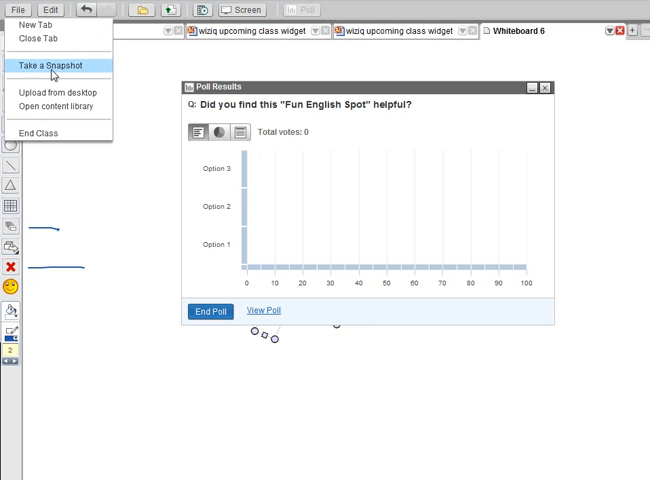
pyautogui.moveTo(55, 65)
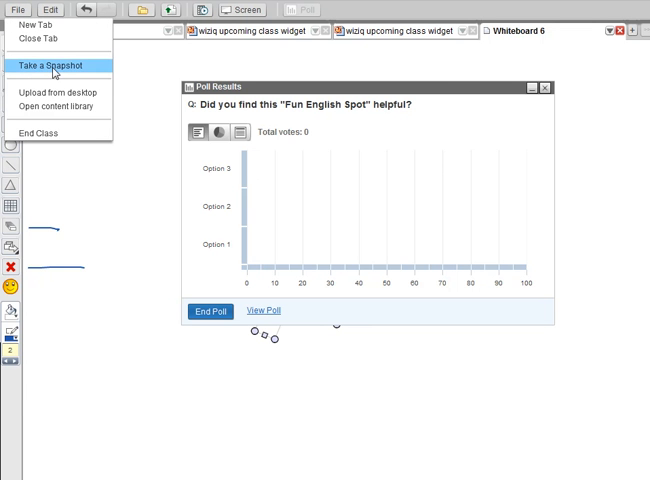
pyautogui.click(50, 65)
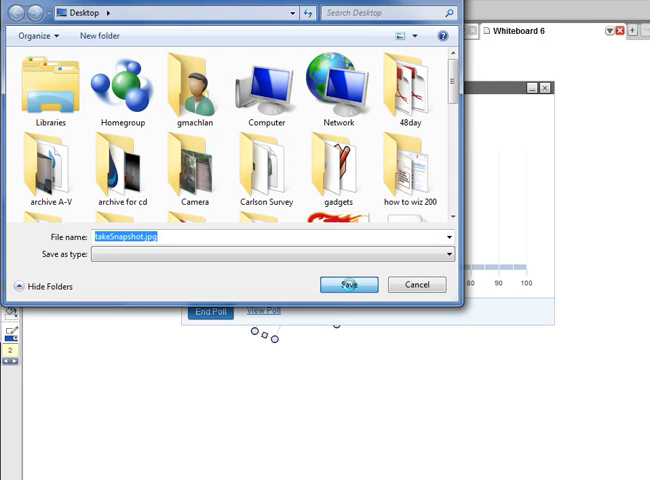
pyautogui.click(349, 284)
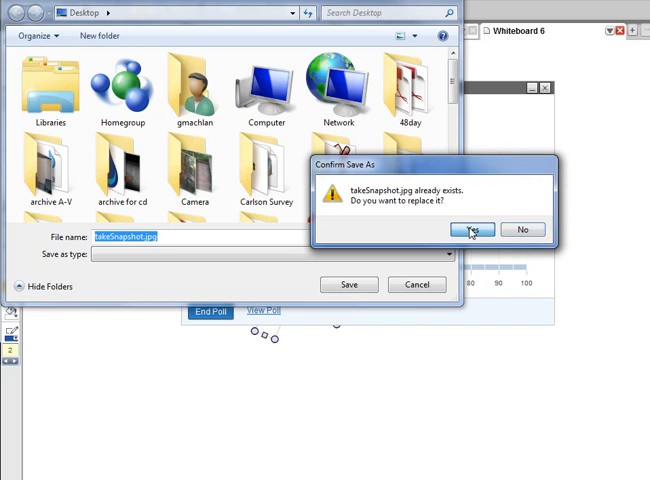
pyautogui.click(469, 229)
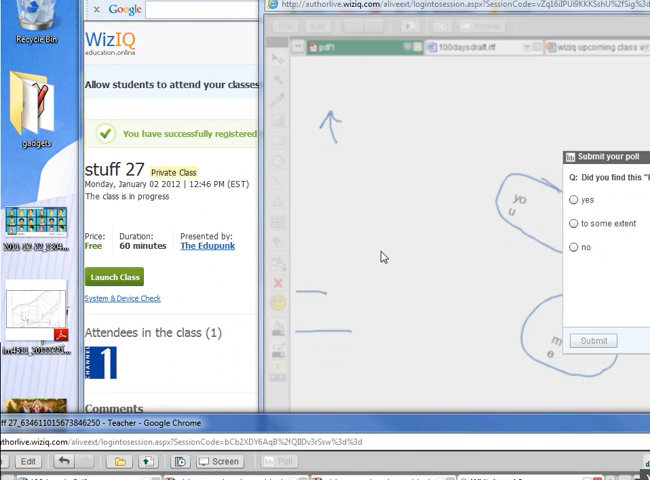
pyautogui.moveTo(390, 390)
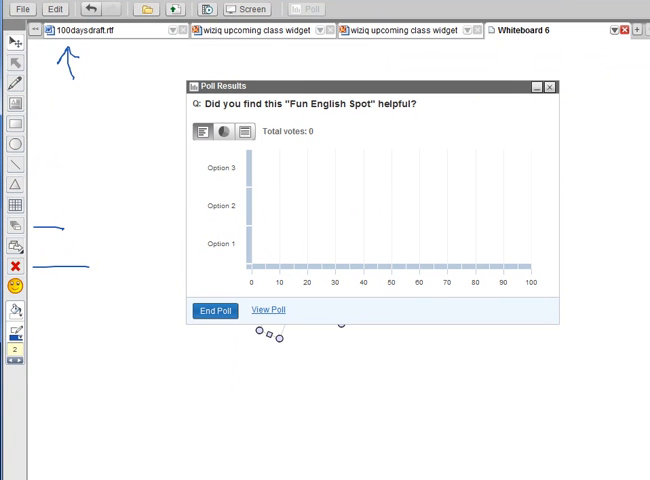
pyautogui.moveTo(145, 112)
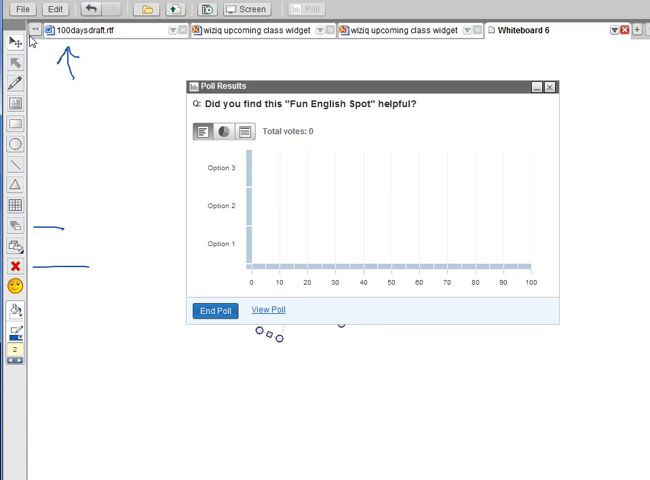
pyautogui.click(14, 8)
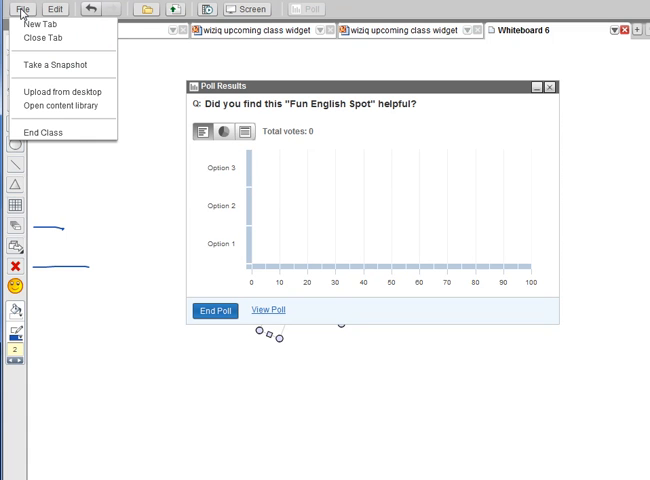
pyautogui.moveTo(62, 91)
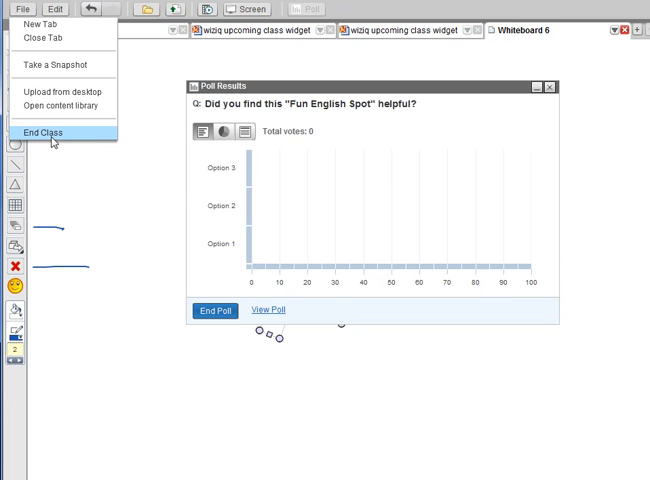
pyautogui.moveTo(148, 121)
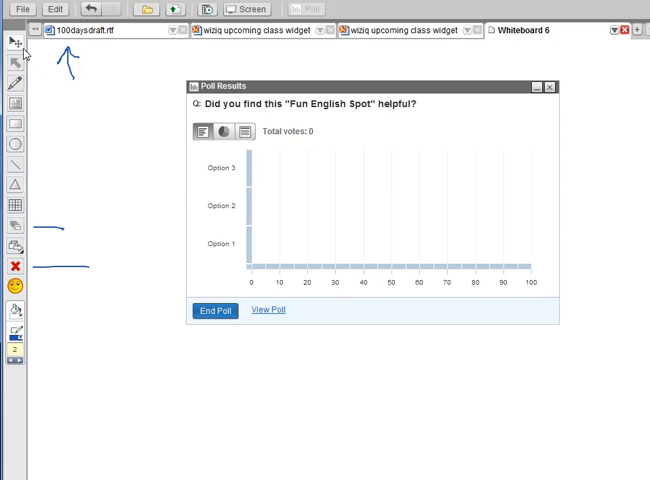
pyautogui.moveTo(24, 54)
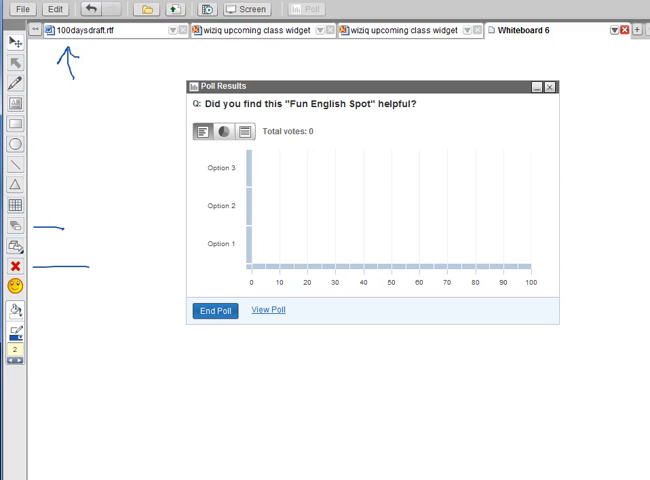